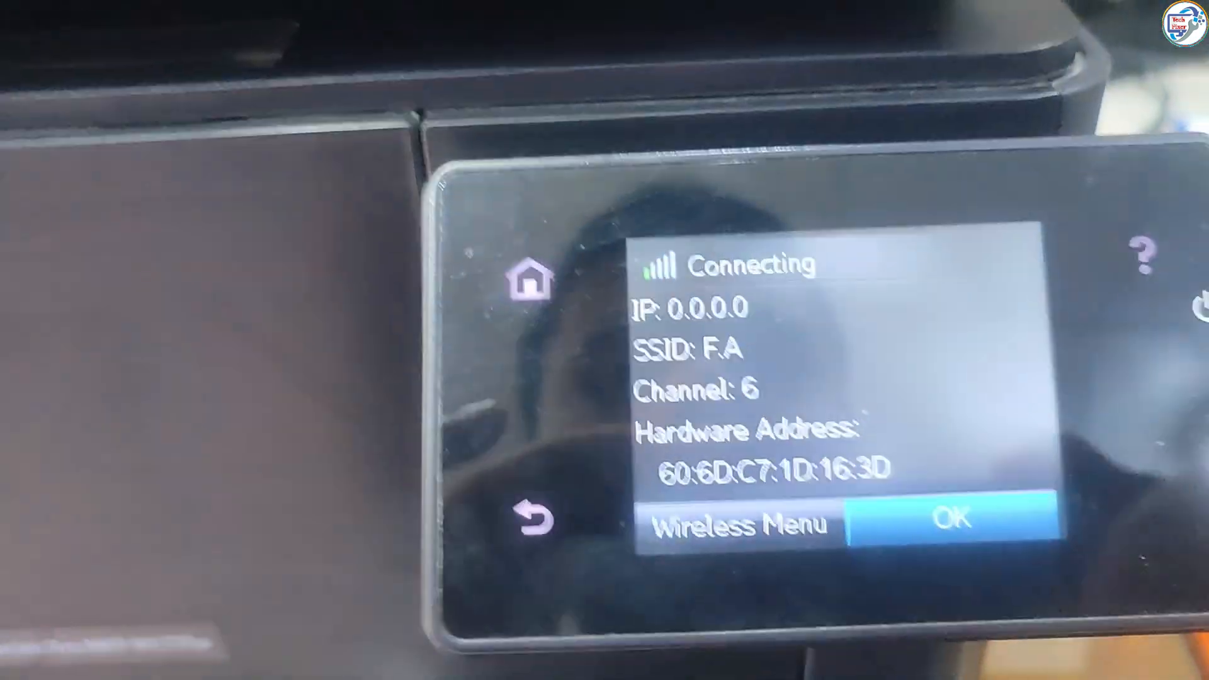
Launch the Wireless Setup Wizard from the Wireless Menu to scan for available networks
click(738, 526)
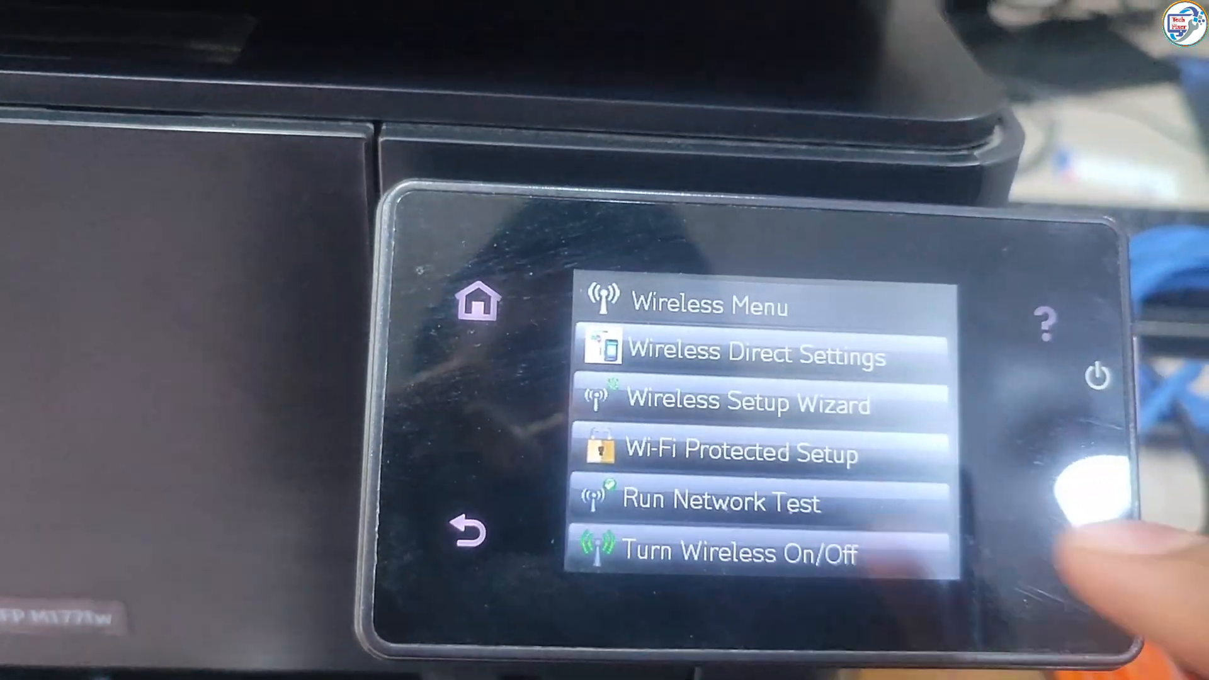
click(745, 403)
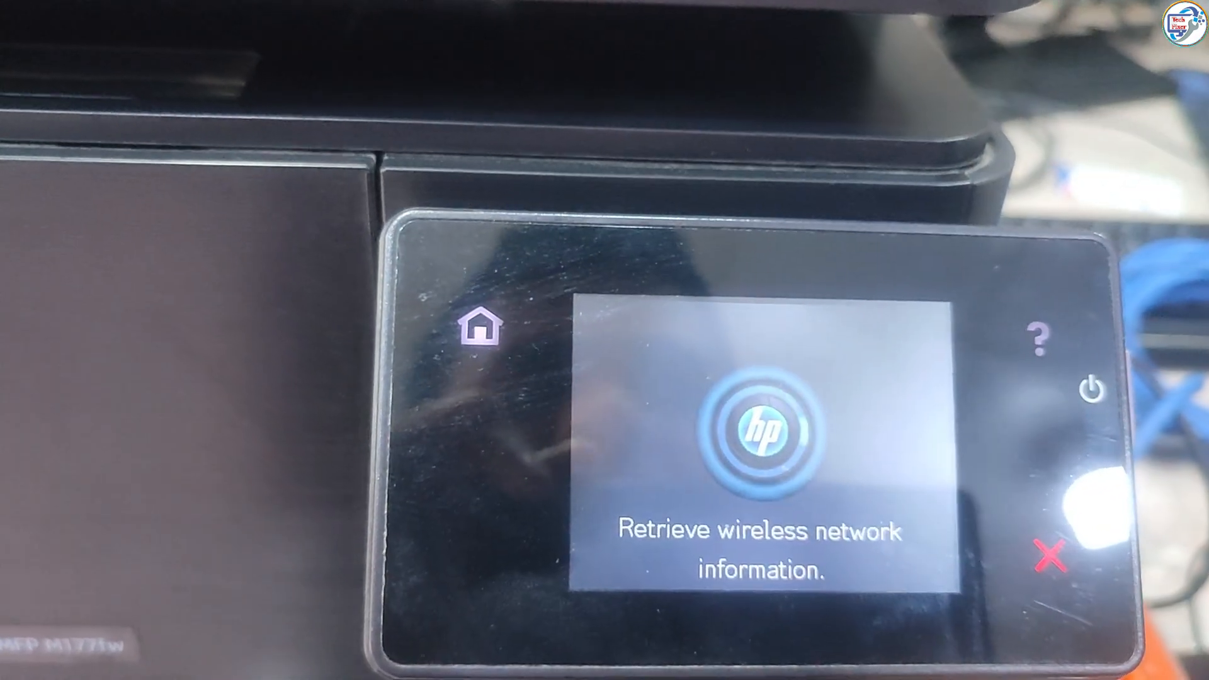